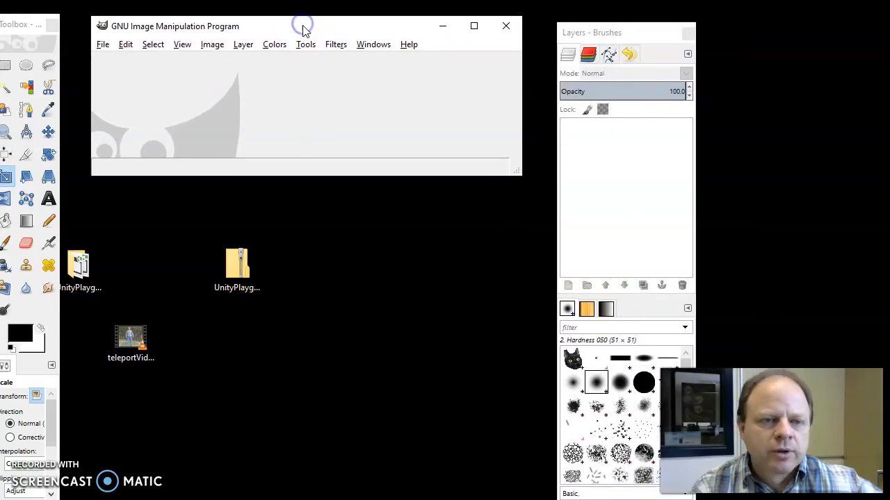
- Switch GIMP into Single-Window Mode from the Windows menu
{"action": "left_click", "coordinate": [373, 44]}
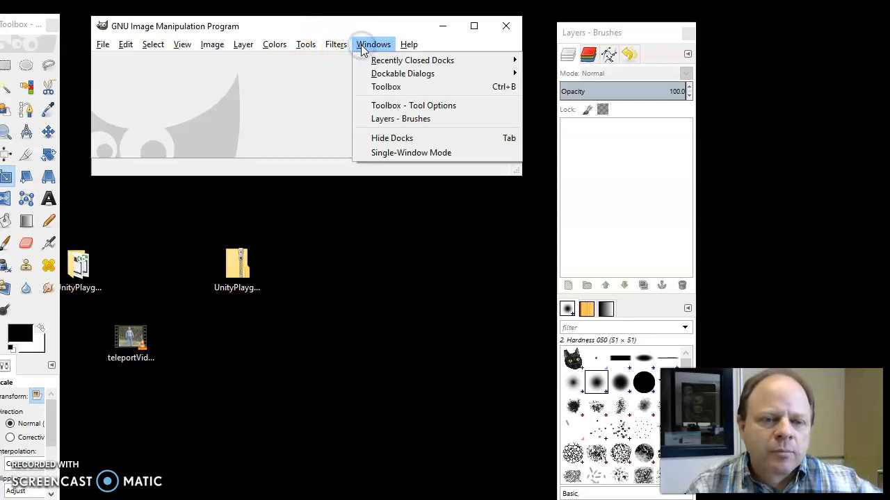
{"action": "mouse_move", "coordinate": [411, 152]}
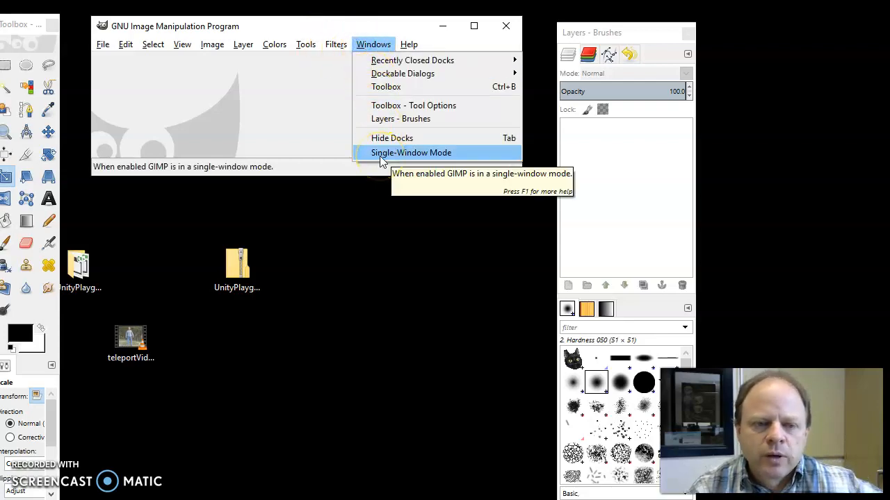
{"action": "left_click", "coordinate": [411, 152]}
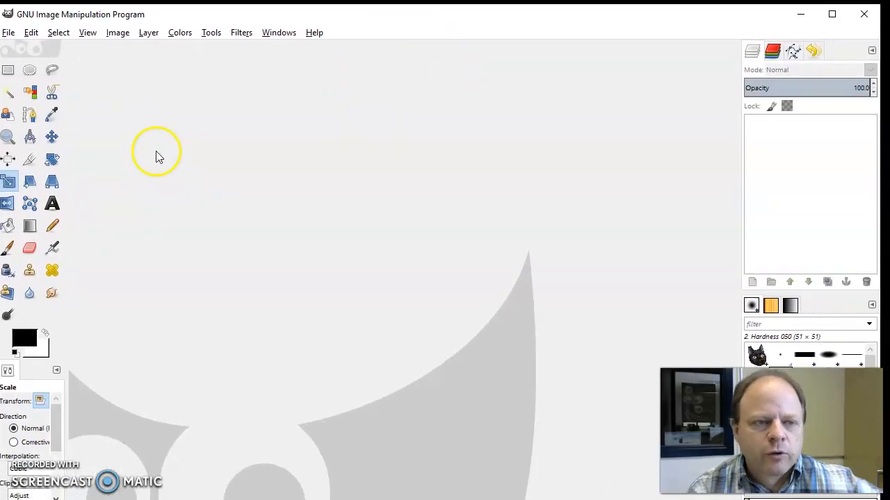
{"action": "mouse_move", "coordinate": [392, 31]}
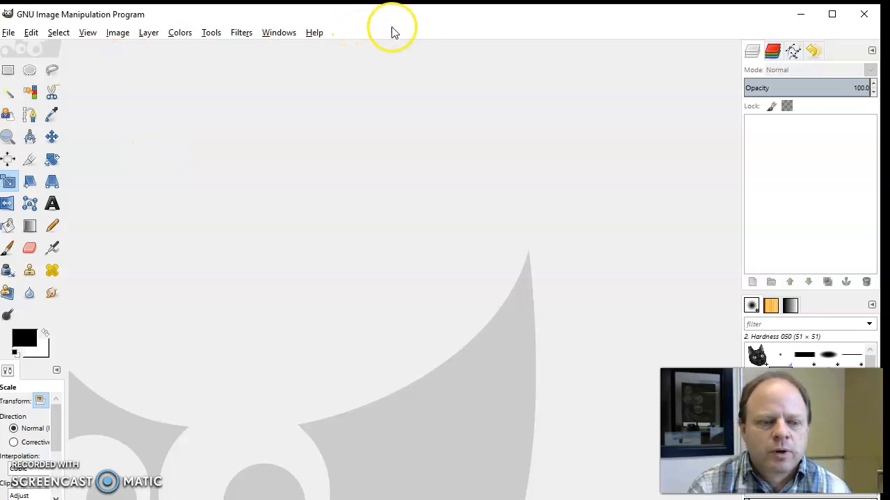
{"action": "mouse_move", "coordinate": [296, 62]}
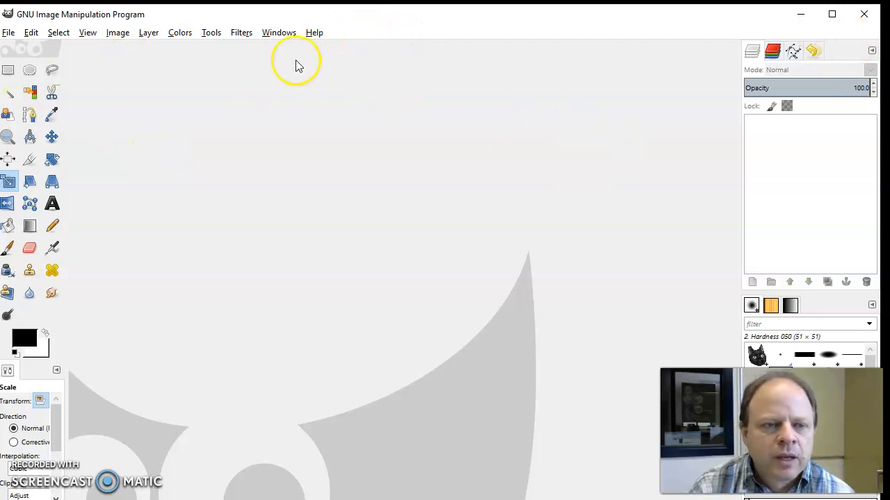
- Turn Single-Window Mode back off, returning to floating windows
{"action": "left_click", "coordinate": [279, 33]}
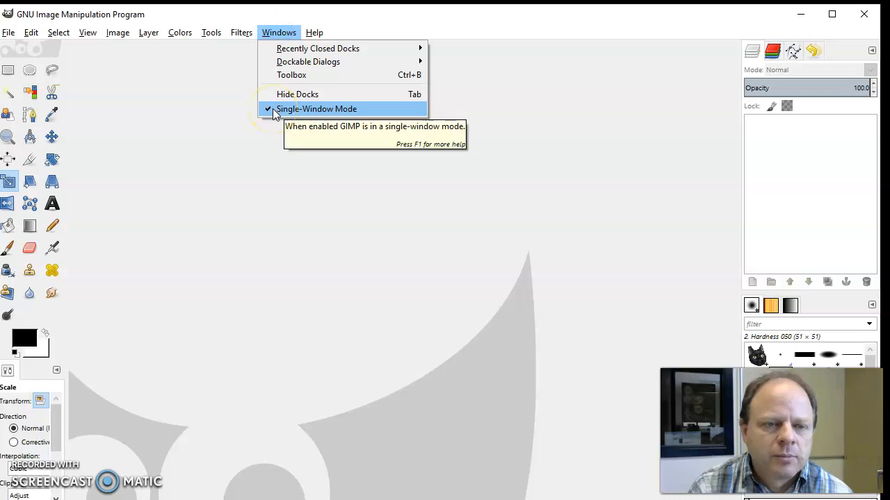
{"action": "left_click", "coordinate": [316, 108]}
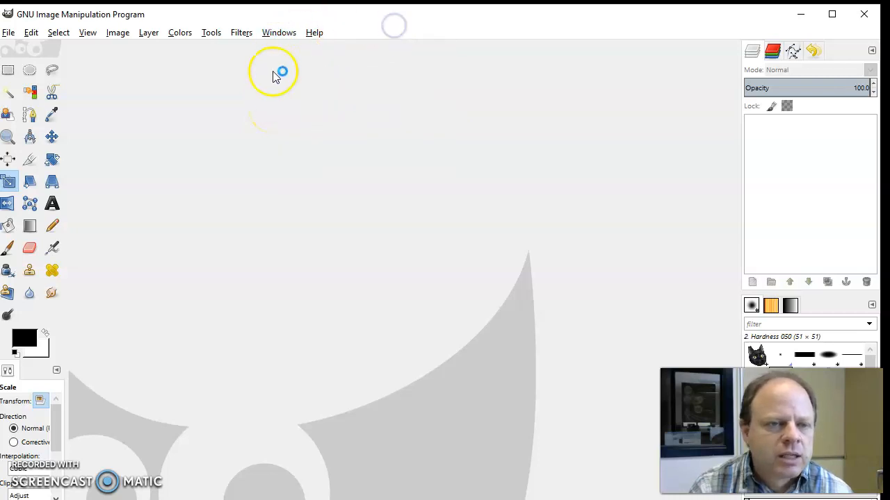
{"action": "left_click", "coordinate": [278, 32]}
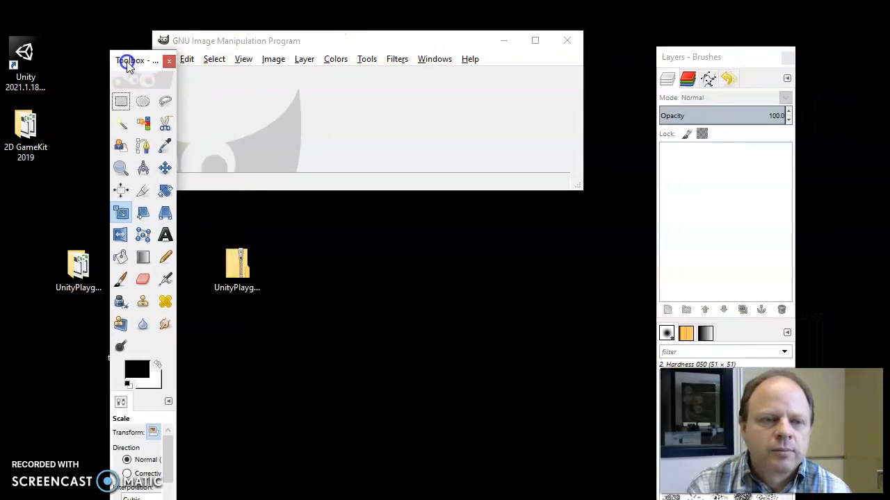
- Turn Single-Window Mode on again for the combined layout
{"action": "left_click", "coordinate": [434, 58]}
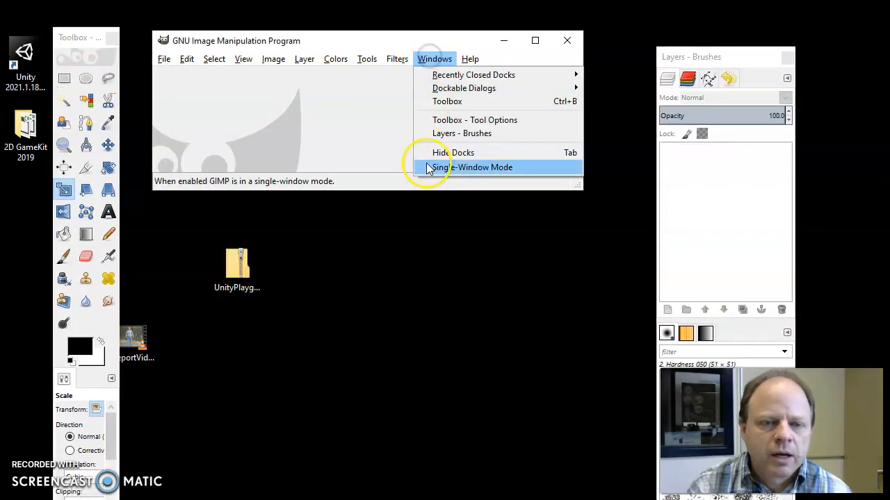
{"action": "left_click", "coordinate": [473, 167]}
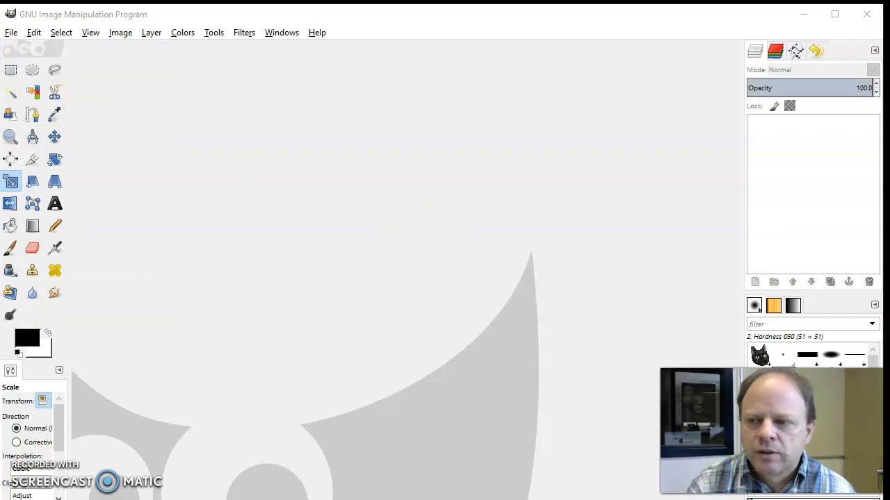
- Open the dog photo chica.jpg
{"action": "left_click", "coordinate": [317, 181]}
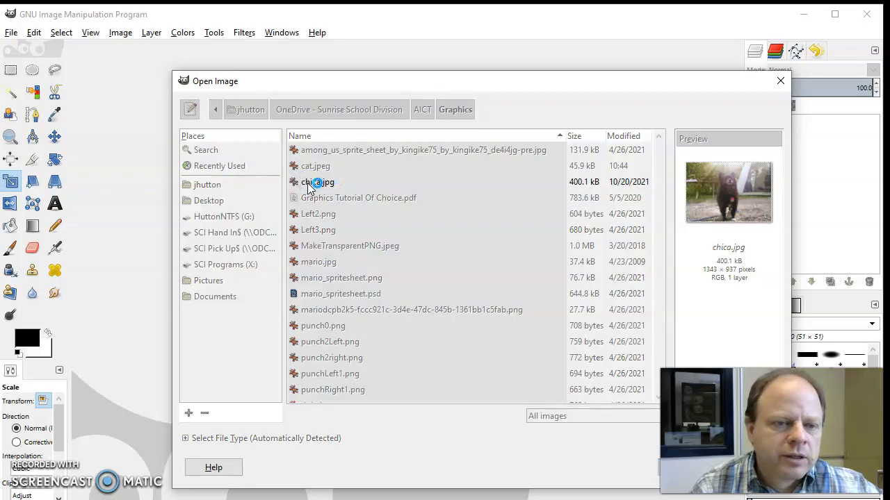
{"action": "double_click", "coordinate": [319, 182]}
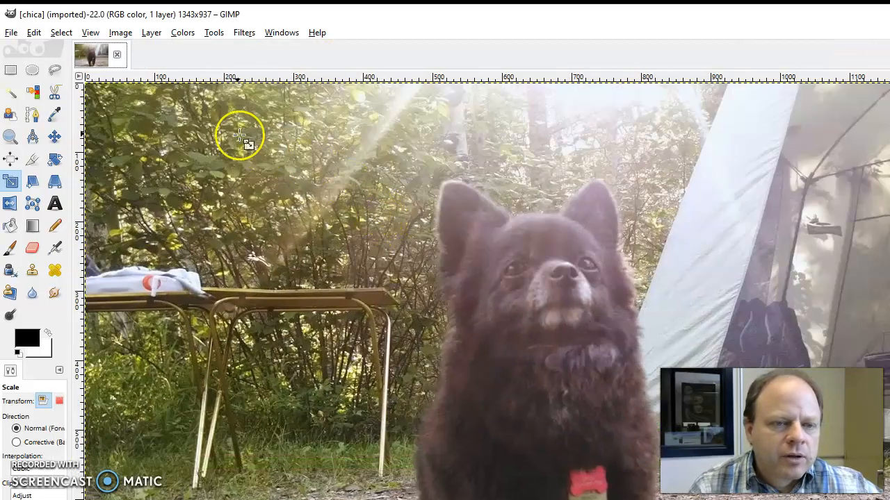
- Open the cat photo cat.jpeg and bring its image to the front
{"action": "left_click", "coordinate": [11, 32]}
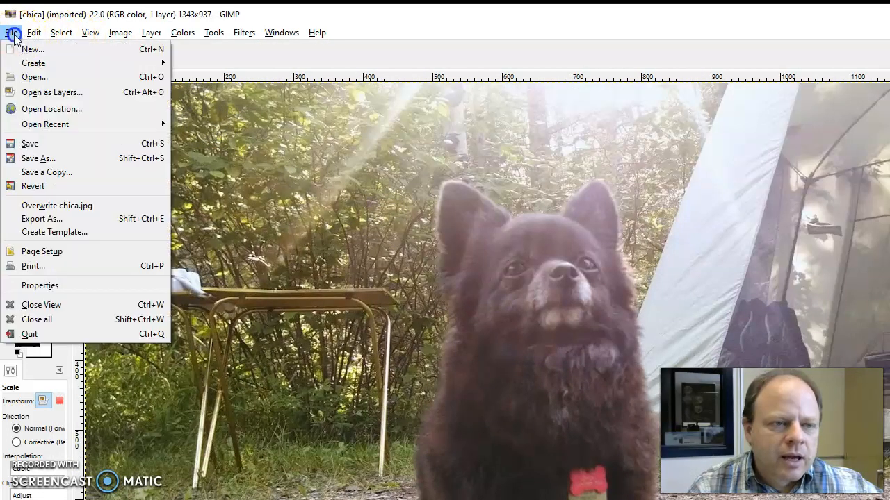
{"action": "left_click", "coordinate": [34, 77]}
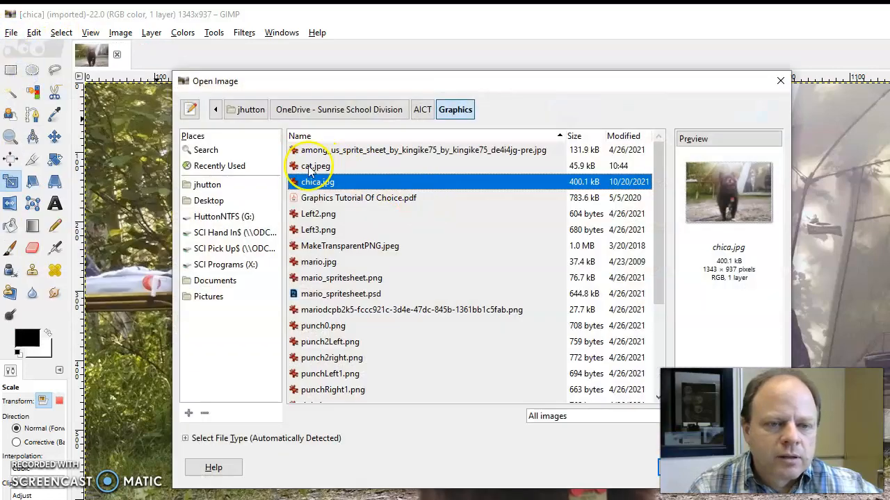
{"action": "double_click", "coordinate": [315, 166]}
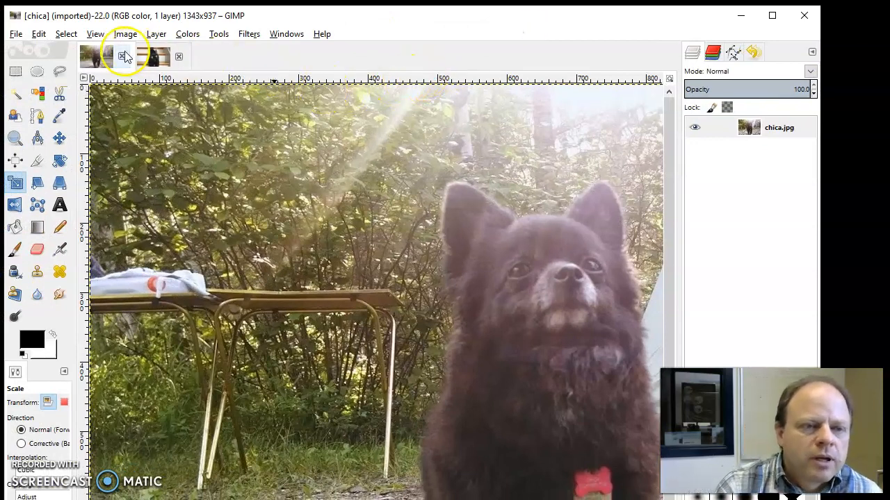
{"action": "left_click", "coordinate": [152, 56]}
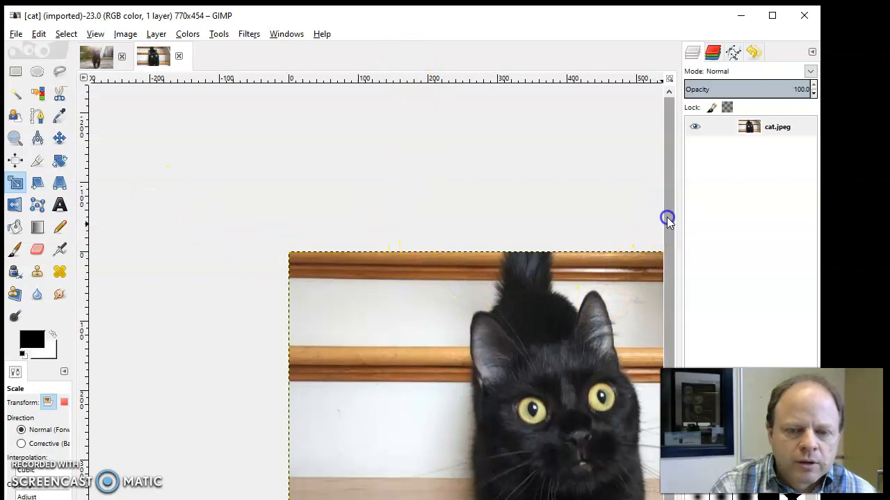
{"action": "mouse_move", "coordinate": [457, 46]}
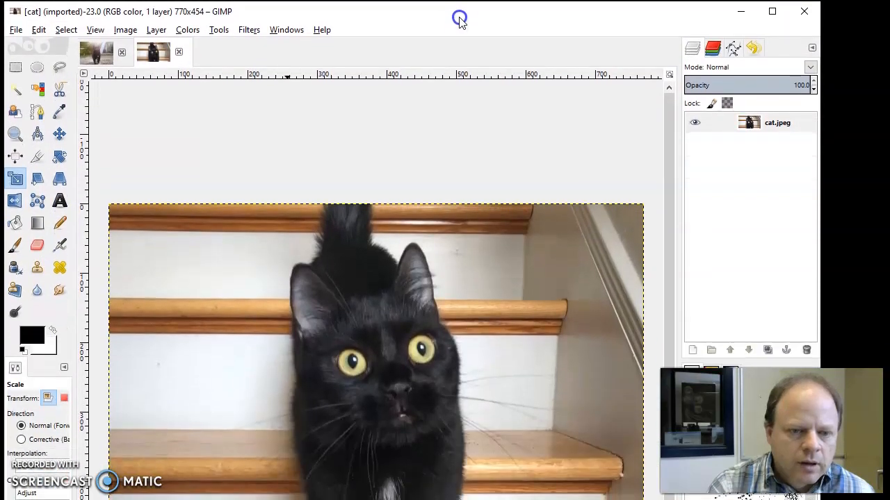
- Outline the black cat's head with a freehand selection
{"action": "left_click", "coordinate": [60, 67]}
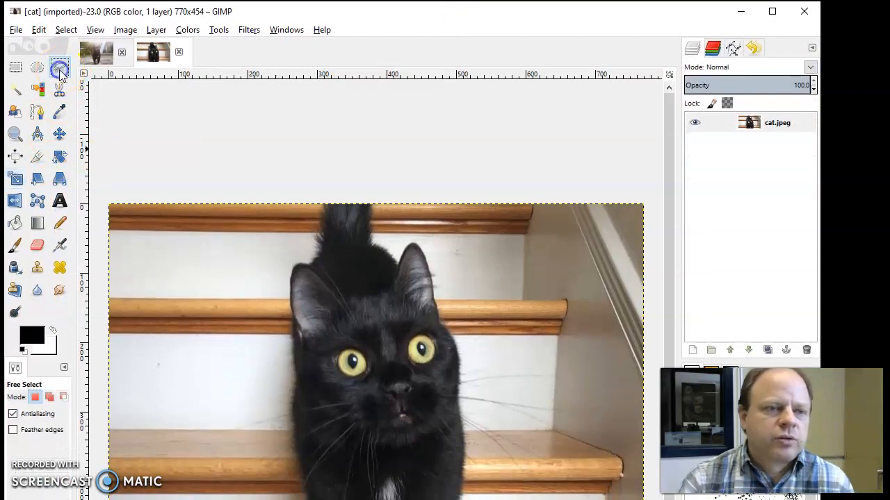
{"action": "left_click", "coordinate": [60, 67]}
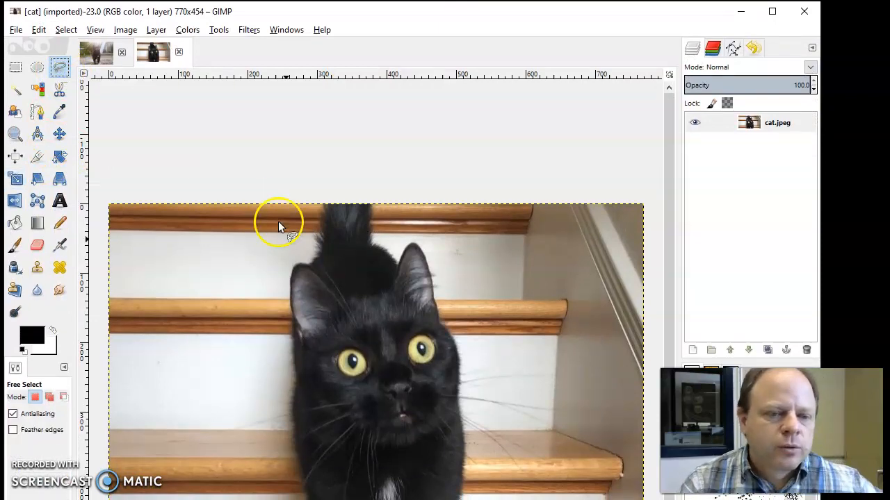
{"action": "mouse_move", "coordinate": [295, 269]}
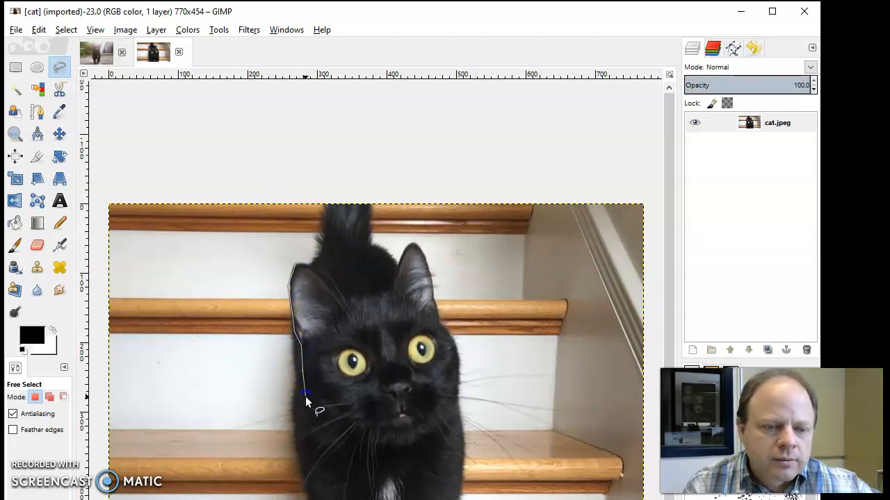
{"action": "left_click", "coordinate": [395, 445]}
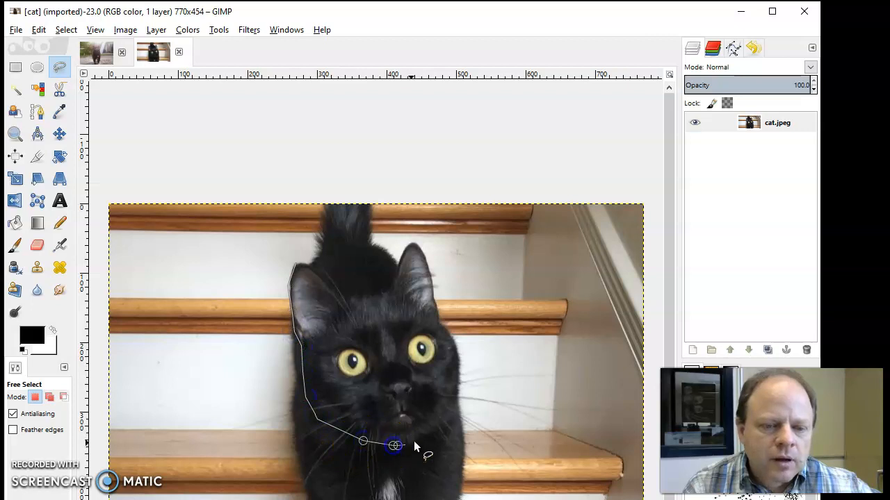
{"action": "left_click", "coordinate": [457, 371]}
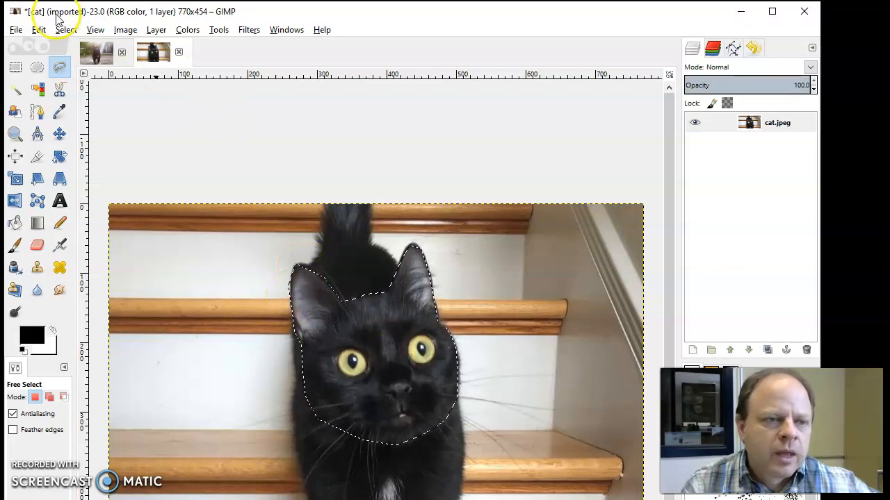
- Copy the selected cat head and return to the dog photo
{"action": "left_click", "coordinate": [38, 29]}
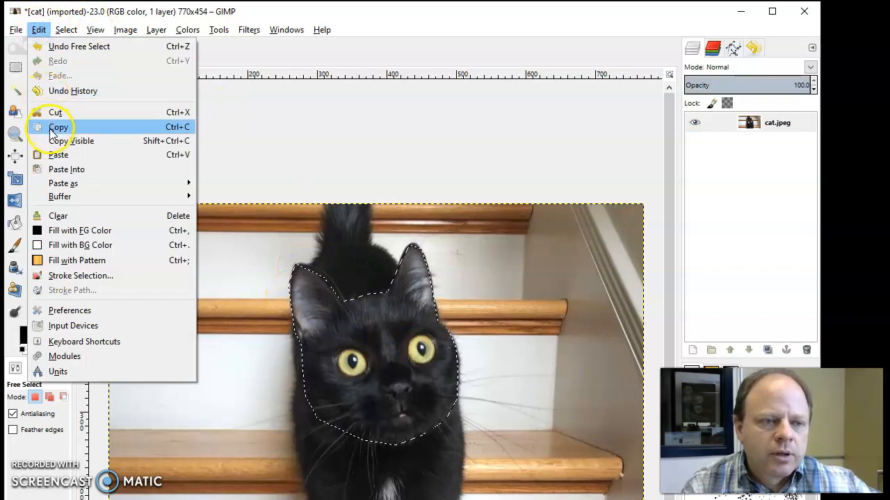
{"action": "left_click", "coordinate": [58, 127]}
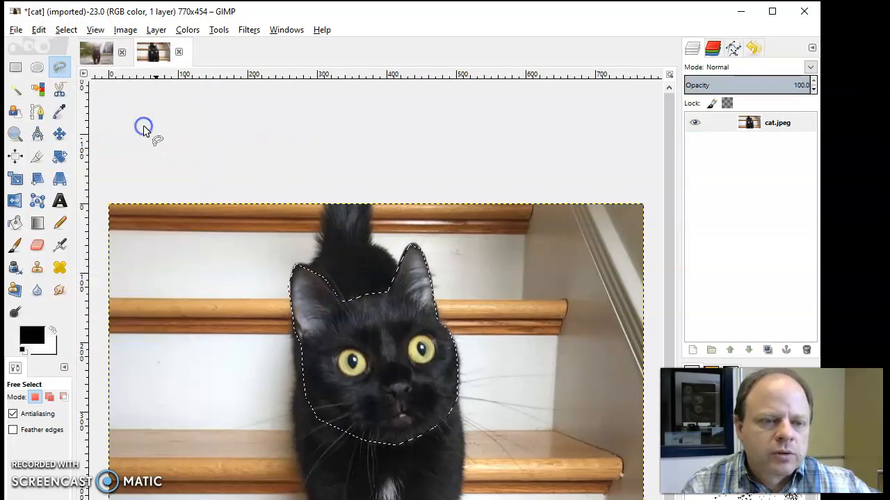
{"action": "left_click", "coordinate": [96, 53]}
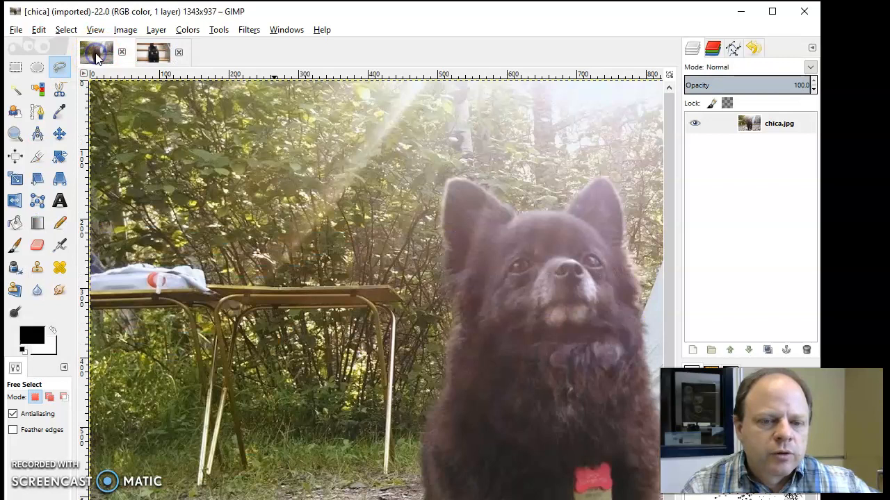
{"action": "mouse_move", "coordinate": [205, 152]}
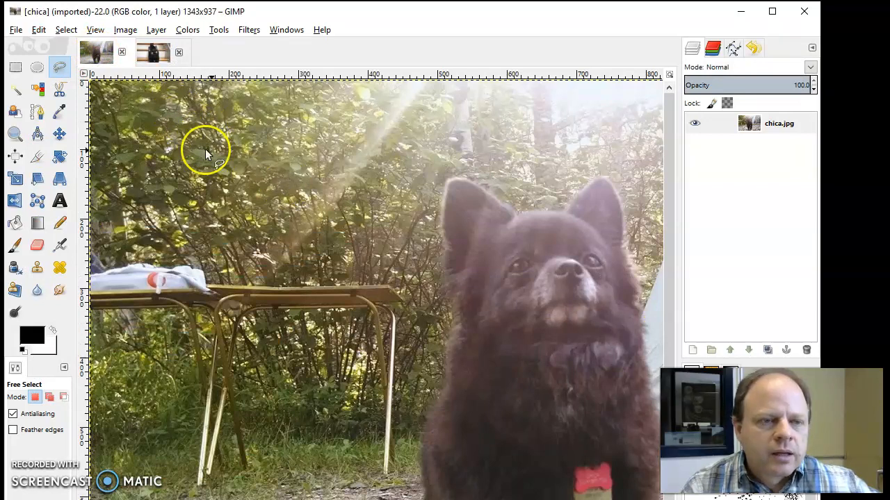
{"action": "mouse_move", "coordinate": [45, 35]}
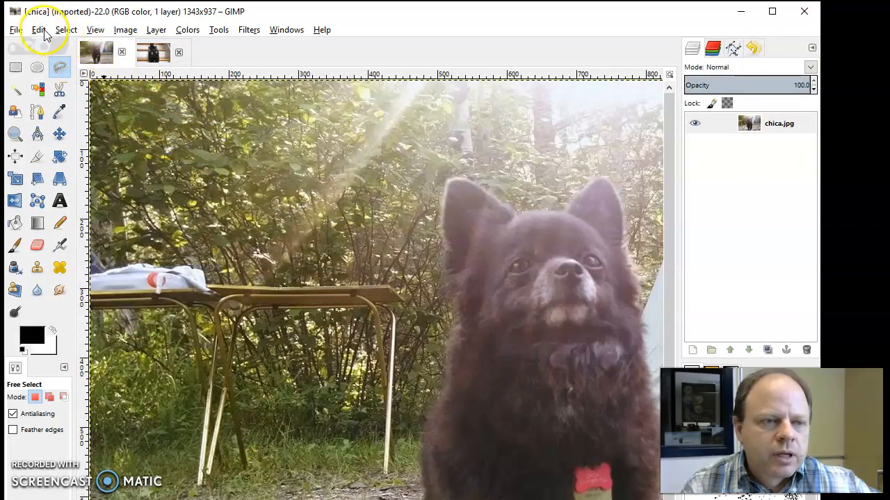
- Paste the cat head as a new layer and move it over the dog's face
{"action": "left_click", "coordinate": [39, 29]}
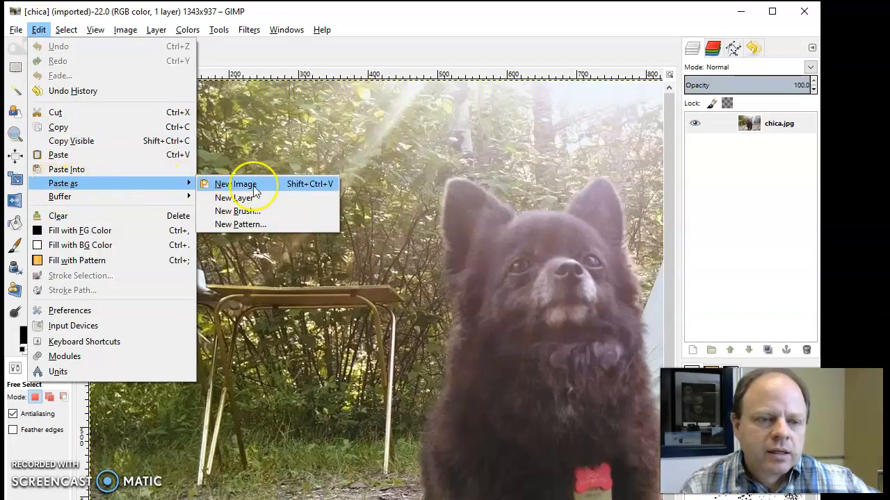
{"action": "mouse_move", "coordinate": [235, 197]}
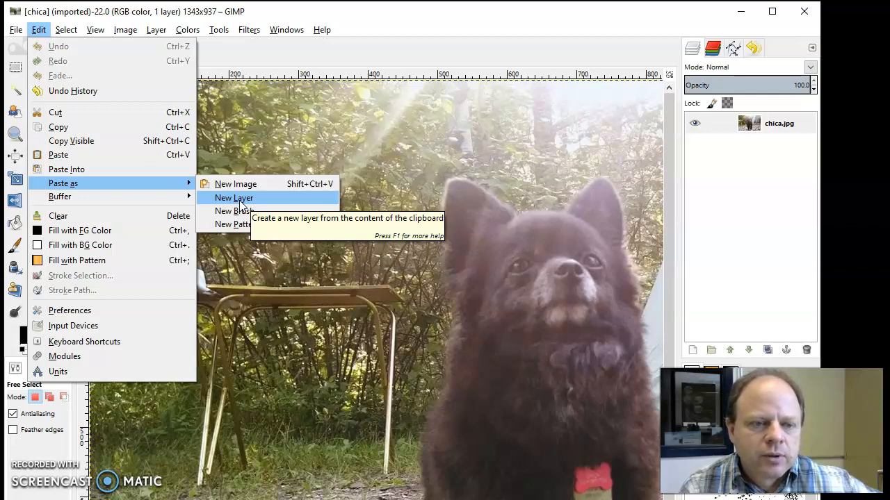
{"action": "left_click", "coordinate": [233, 198]}
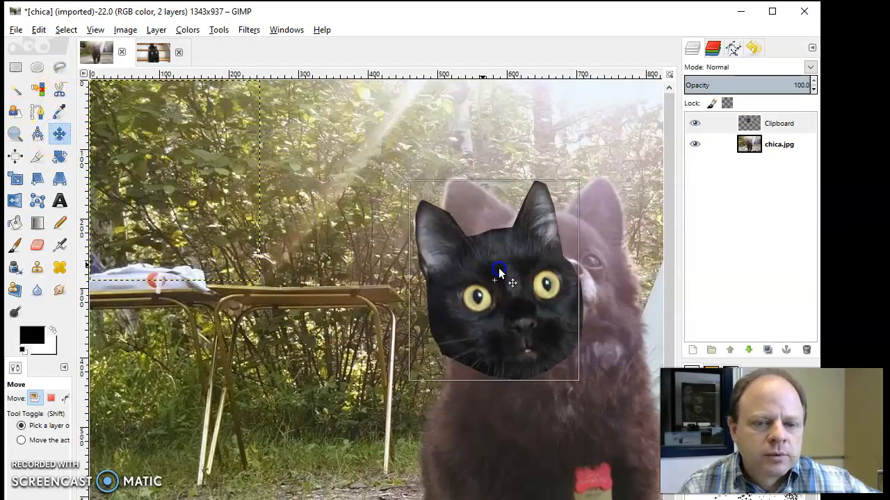
{"action": "left_click_drag", "start_coordinate": [499, 271], "coordinate": [547, 284]}
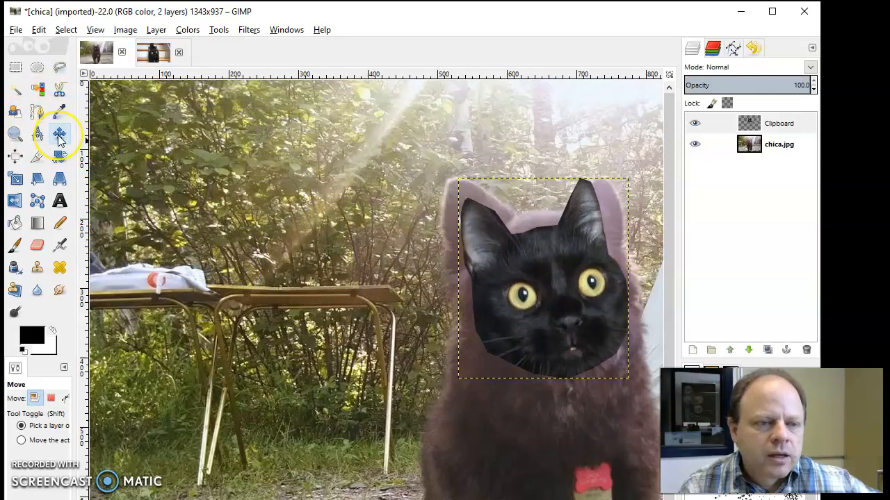
{"action": "mouse_move", "coordinate": [15, 156]}
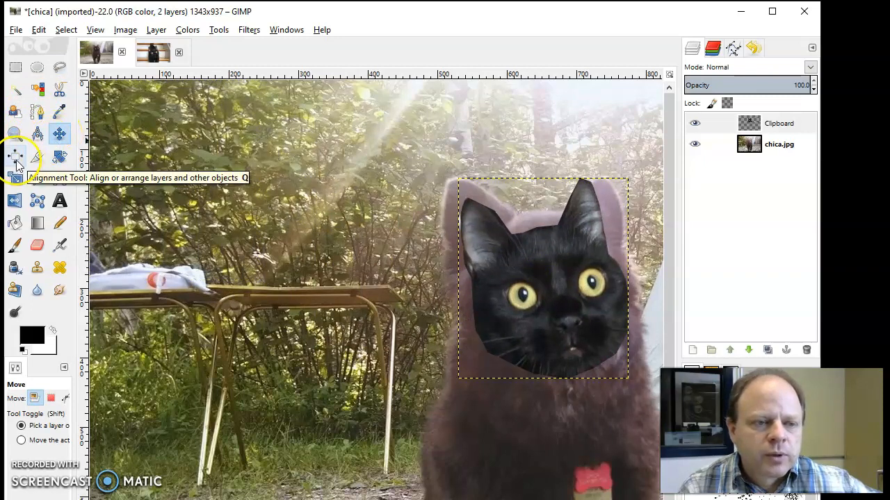
{"action": "mouse_move", "coordinate": [59, 156]}
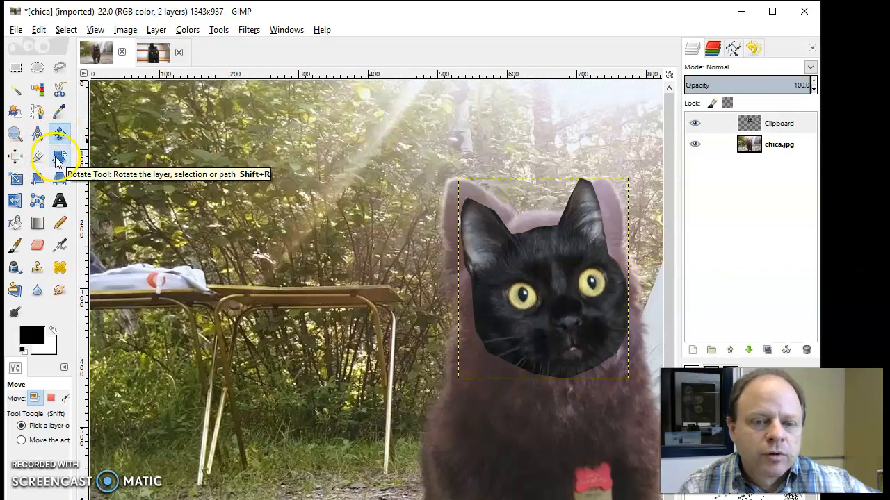
- Rotate the cat head layer slightly with the Rotate tool
{"action": "left_click", "coordinate": [59, 156]}
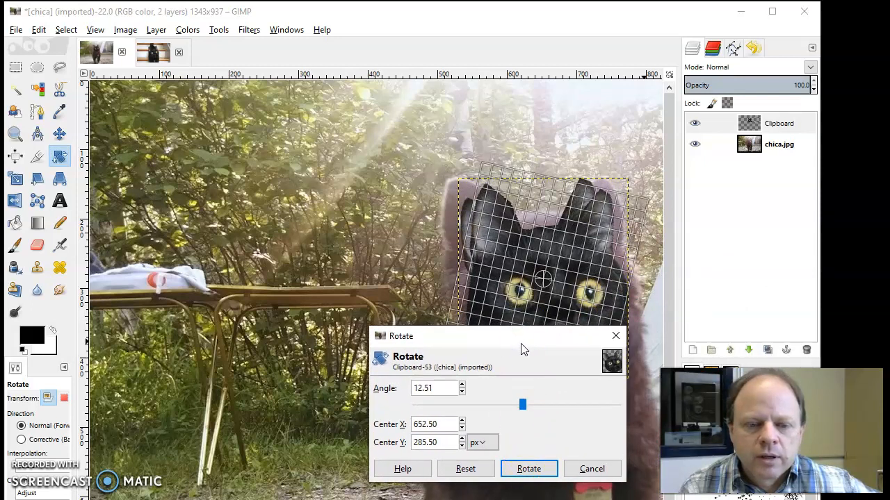
{"action": "left_click", "coordinate": [529, 468]}
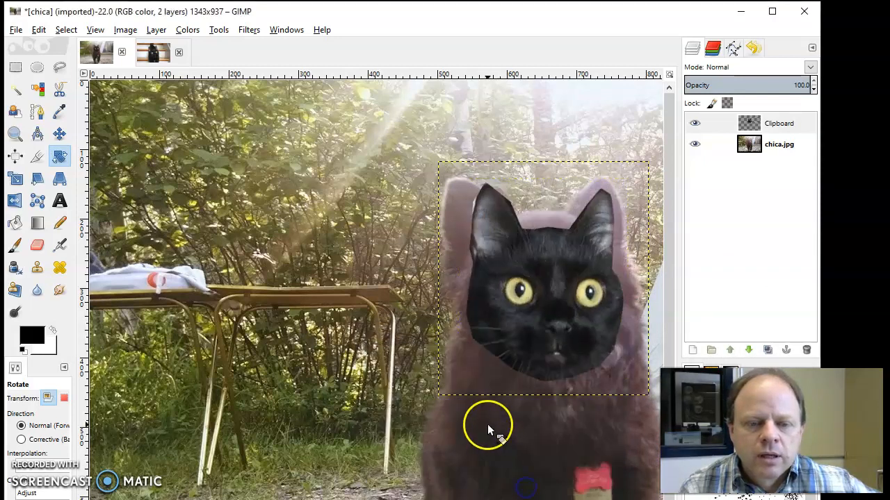
{"action": "mouse_move", "coordinate": [15, 179]}
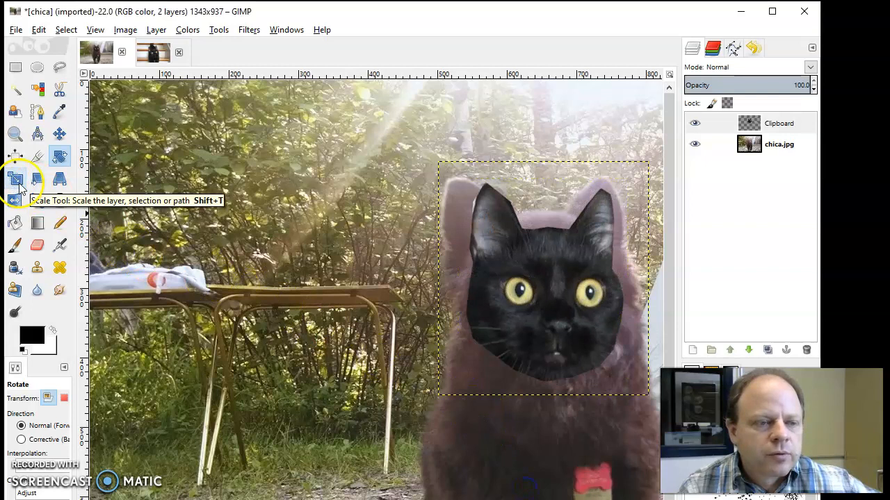
- Scale the cat head larger so it covers the dog's face
{"action": "left_click", "coordinate": [15, 180]}
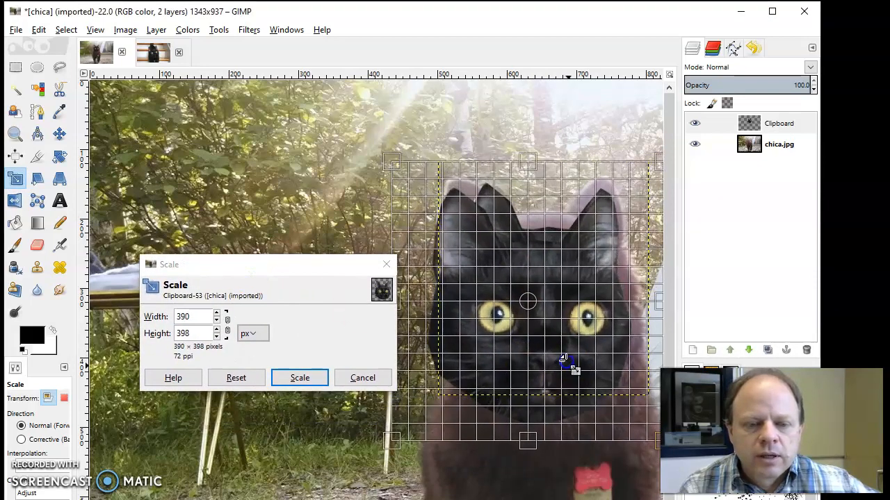
{"action": "left_click", "coordinate": [299, 378]}
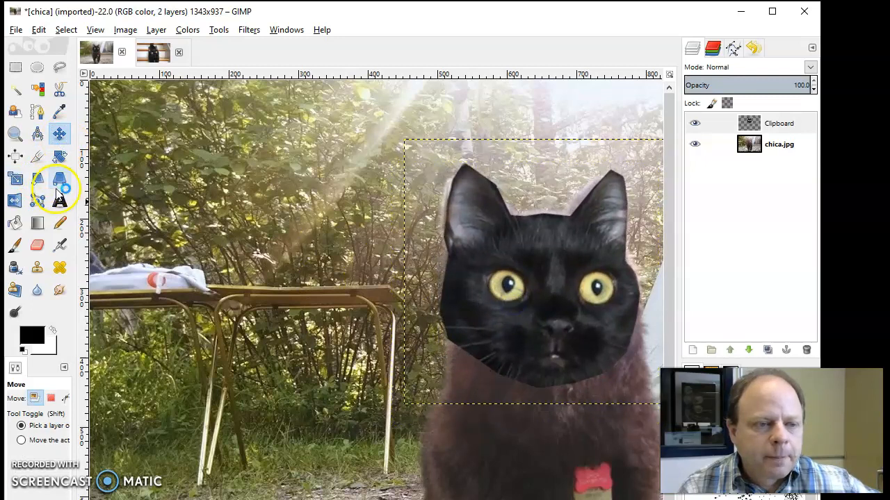
{"action": "mouse_move", "coordinate": [39, 177]}
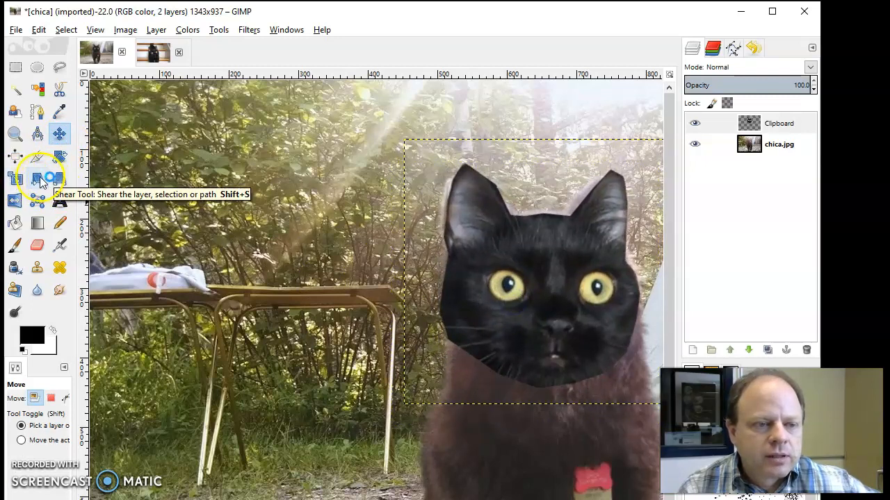
{"action": "mouse_move", "coordinate": [38, 157]}
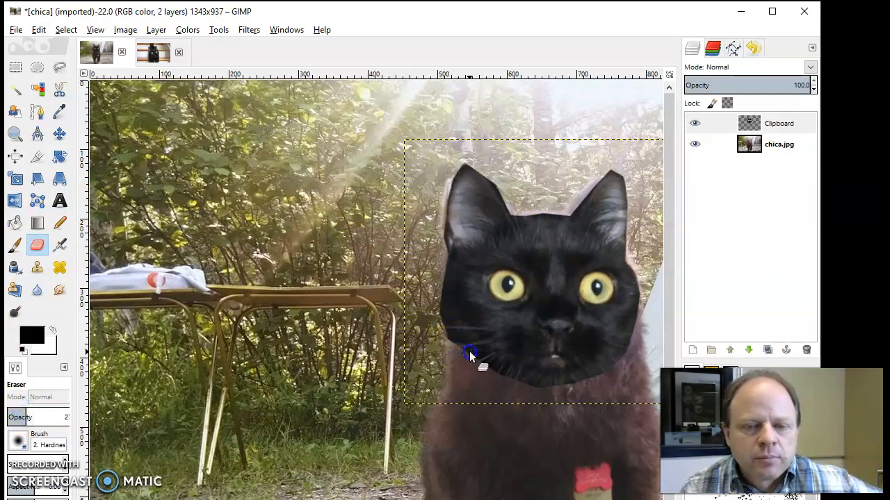
- Erase along the cat head's lower edge to blend it into the dog's fur
{"action": "left_click", "coordinate": [778, 123]}
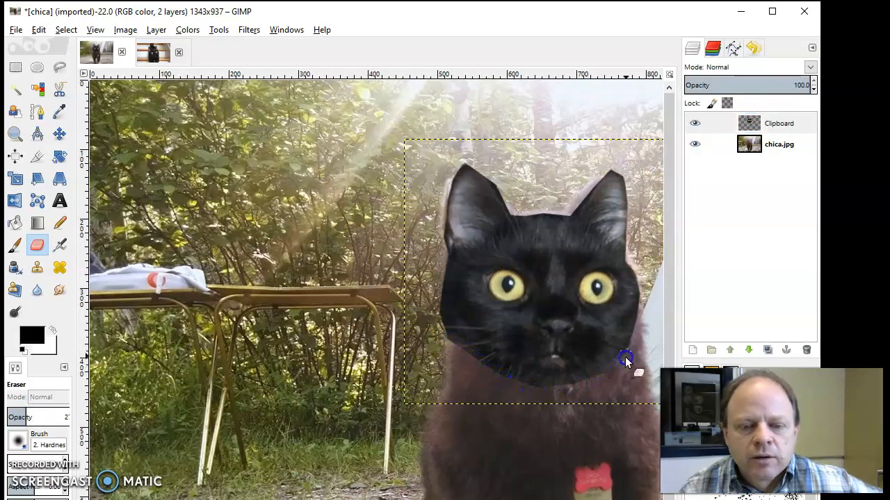
{"action": "left_click_drag", "start_coordinate": [626, 361], "coordinate": [630, 268]}
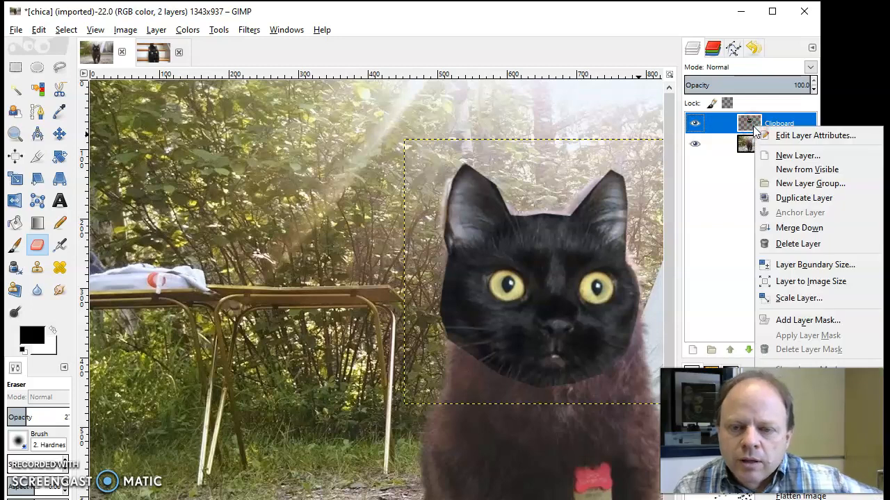
- Merge the Clipboard cat-head layer down into the dog photo
{"action": "left_click", "coordinate": [799, 227]}
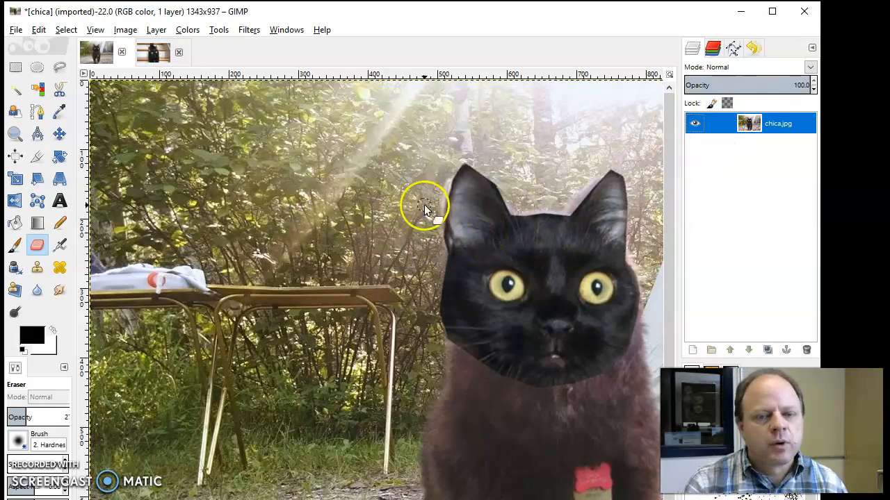
{"action": "left_click", "coordinate": [39, 29]}
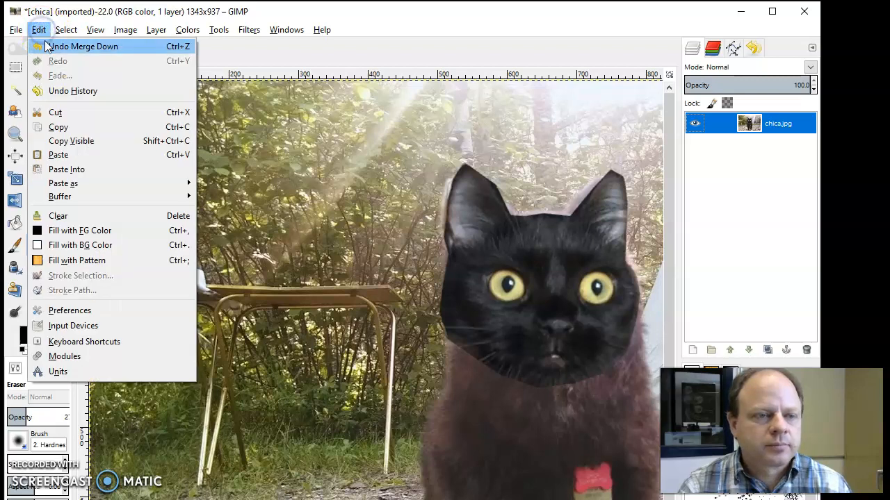